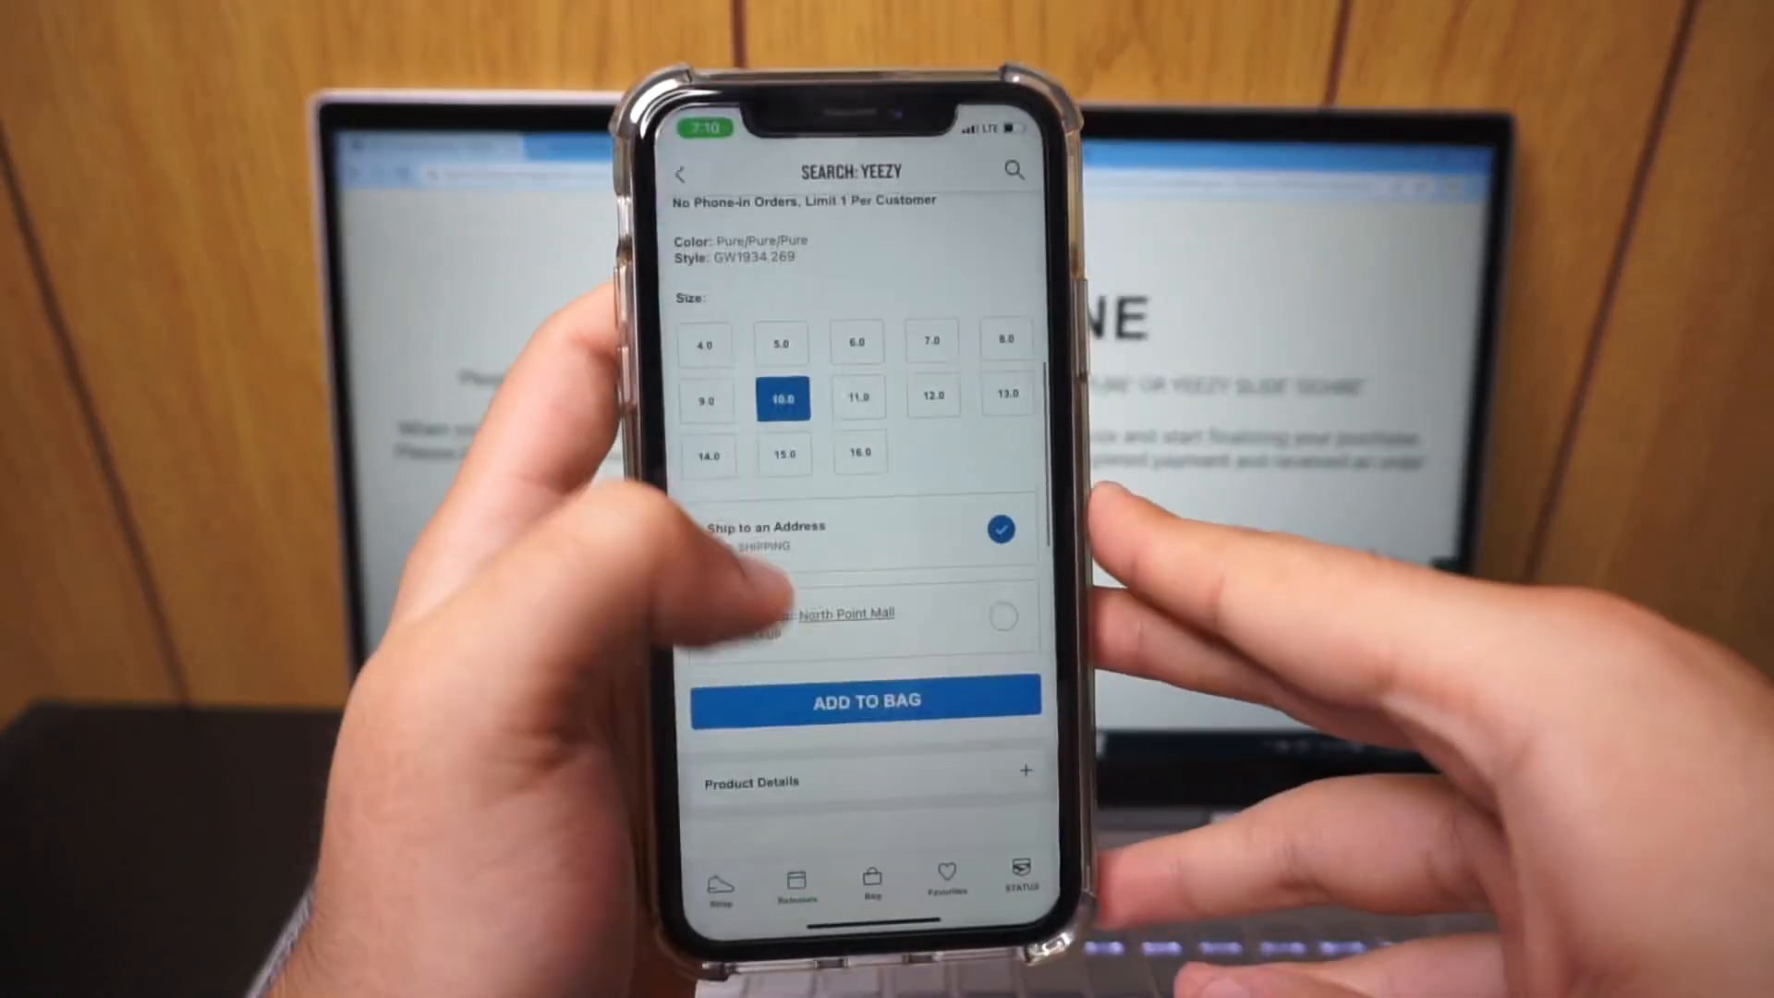
Choose size 9.0 instead of 10.0 for the Yeezy slide in Finish Line.
{"action": "left_click", "coordinate": [867, 698]}
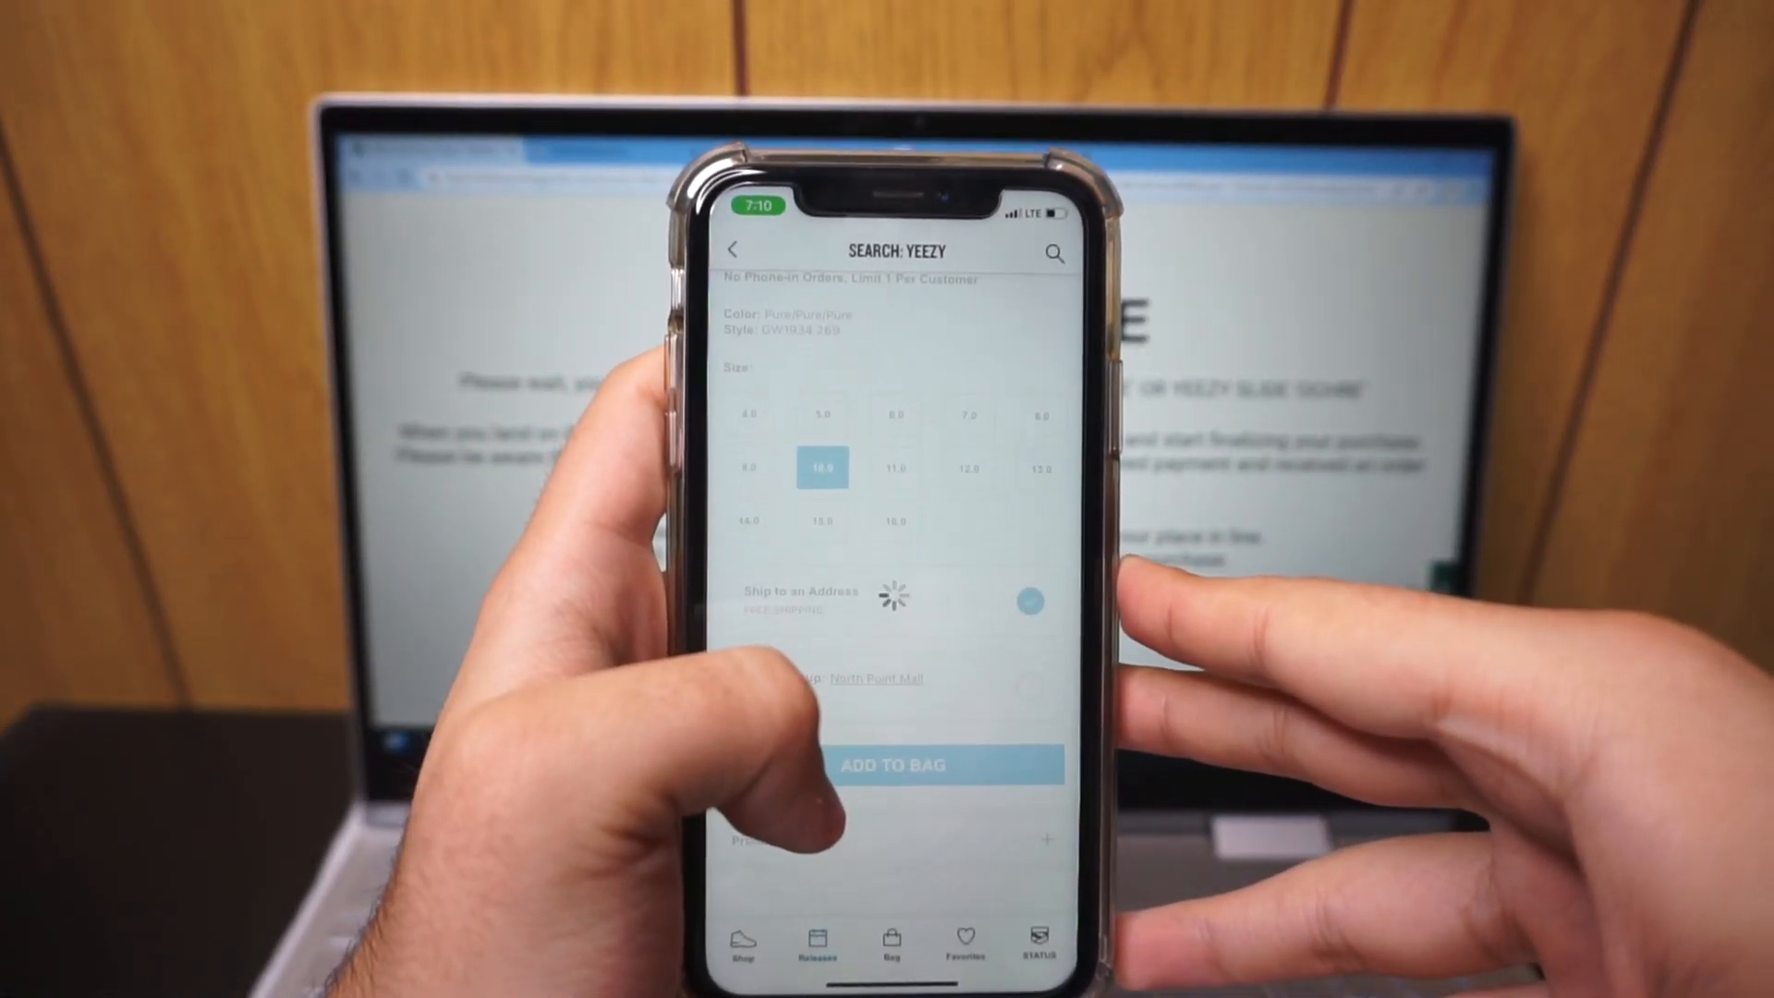
{"action": "left_click", "coordinate": [742, 480]}
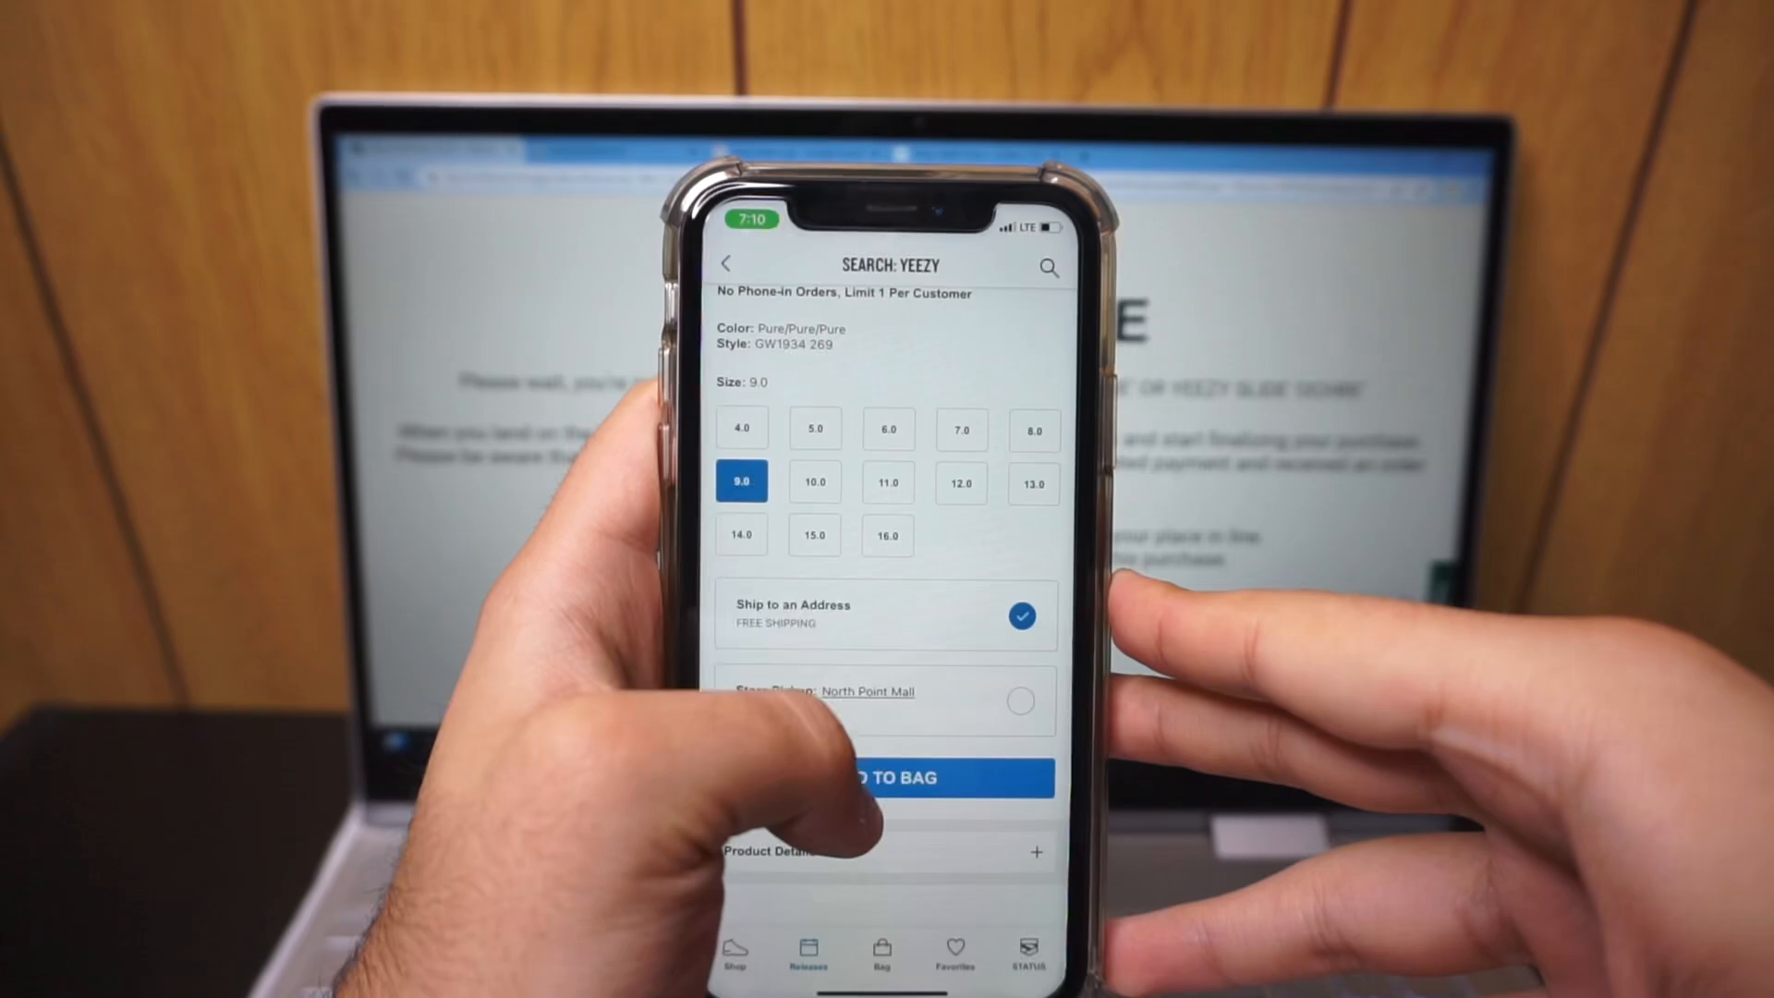
{"action": "left_click", "coordinate": [885, 778]}
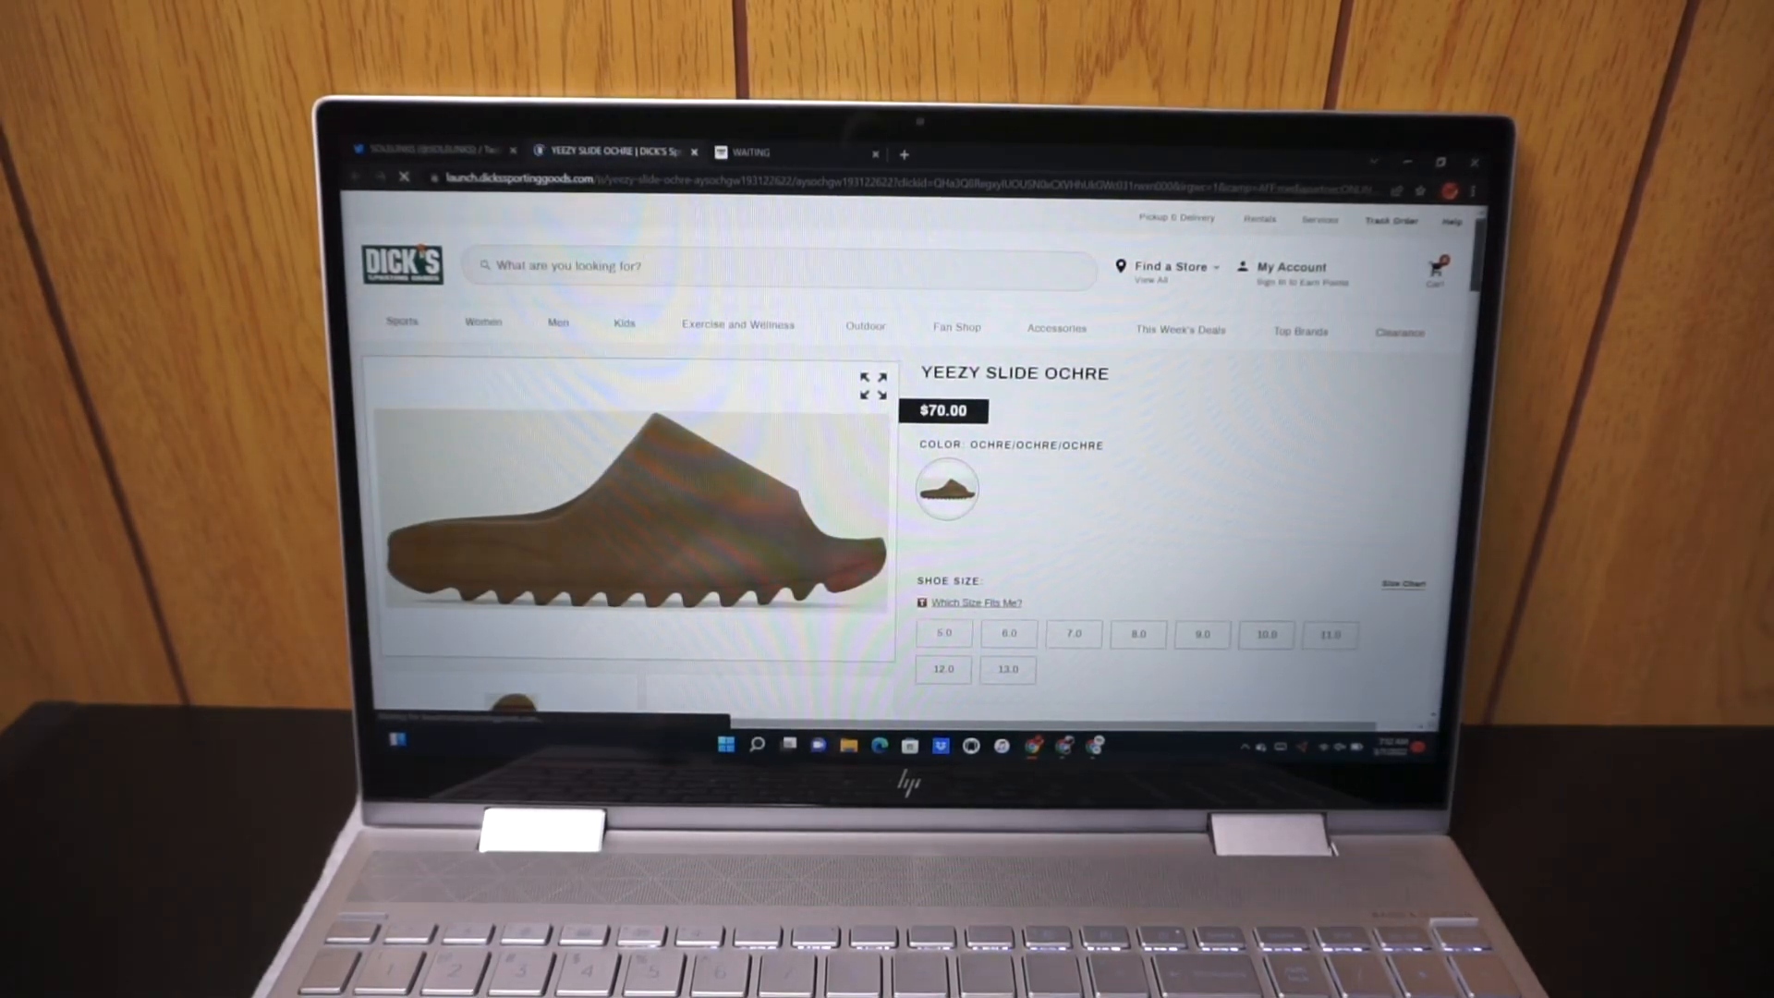
Add the Yeezy Slide Ochre to the cart, giving a $70.00 checkout total.
{"action": "scroll", "scroll_direction": "down", "scroll_amount": 3}
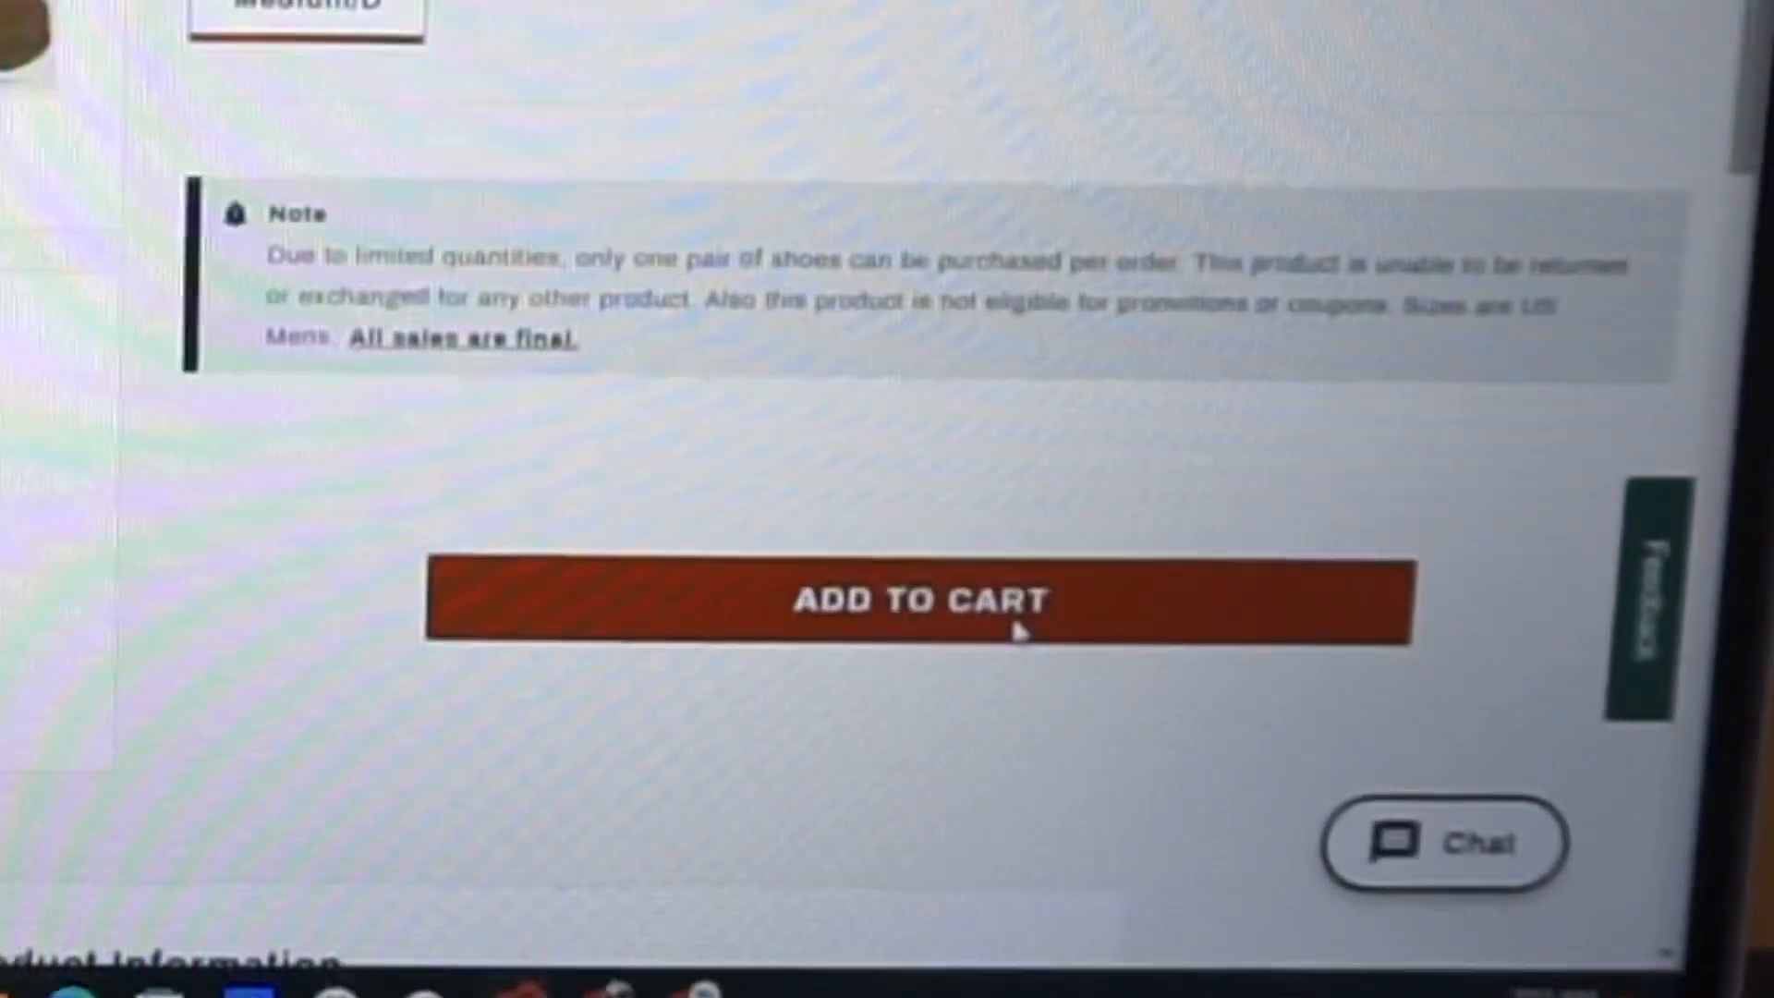
{"action": "left_click", "coordinate": [924, 600]}
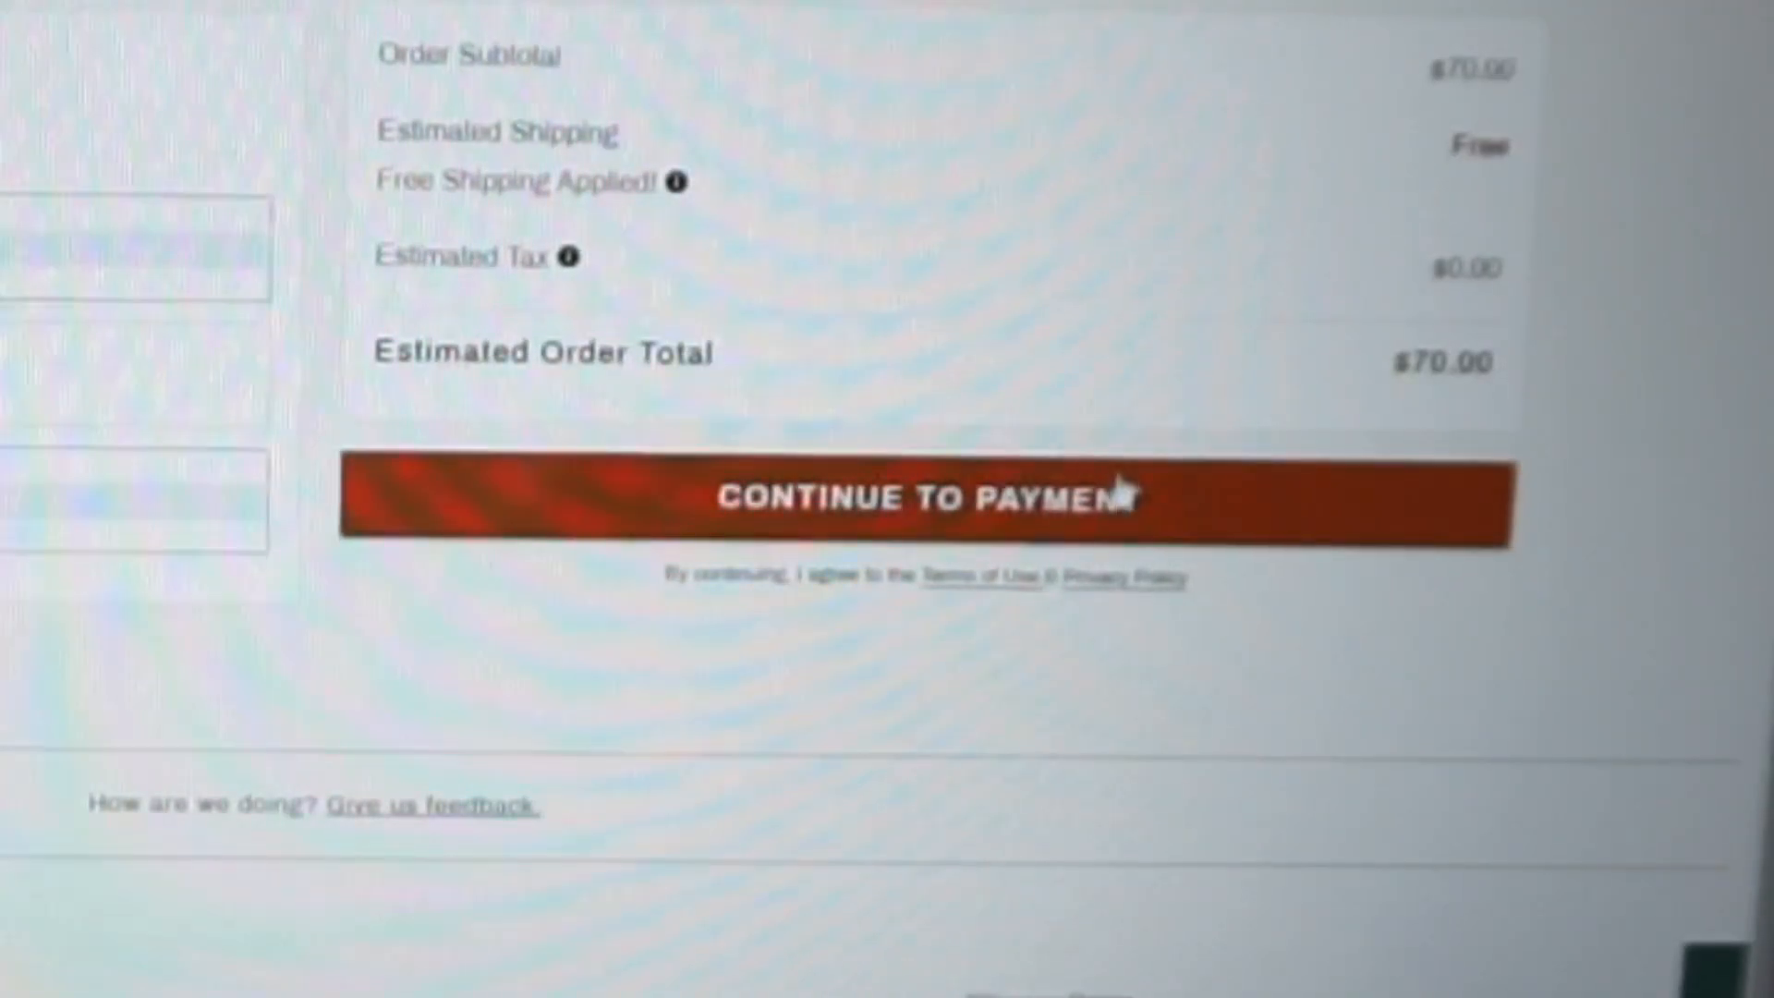
Continue from the $70.00 order summary to the Place Order payment page.
{"action": "left_click", "coordinate": [916, 501]}
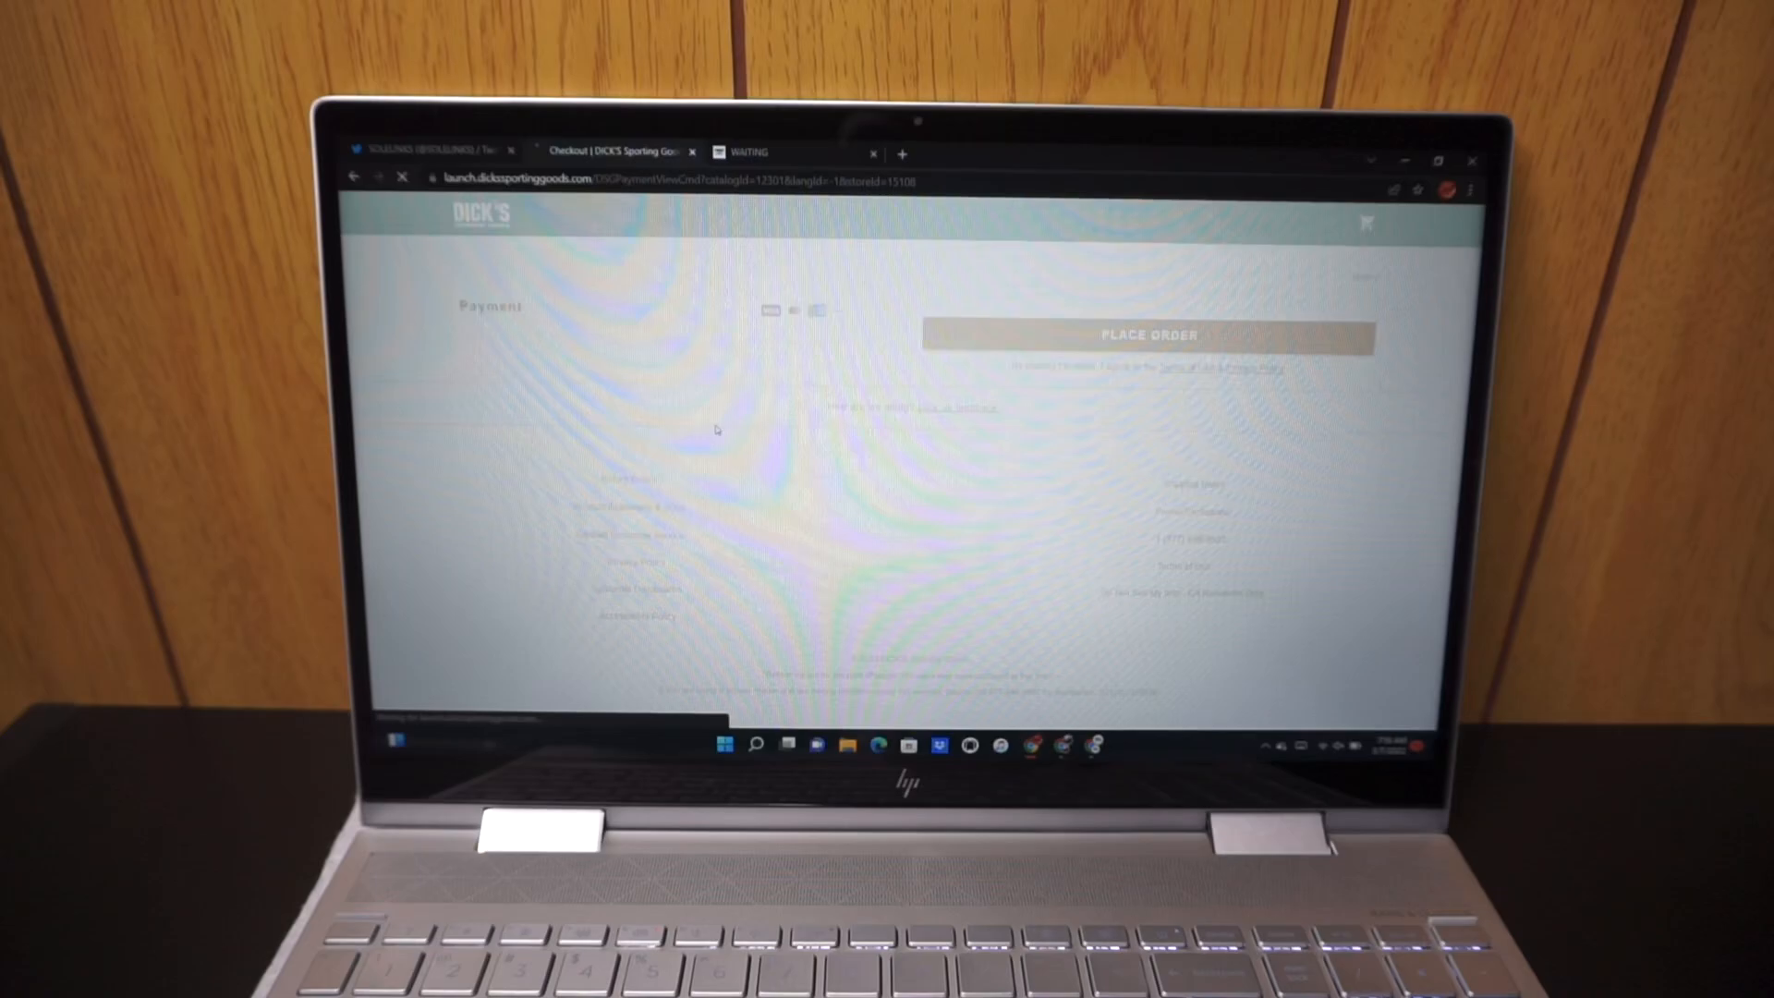